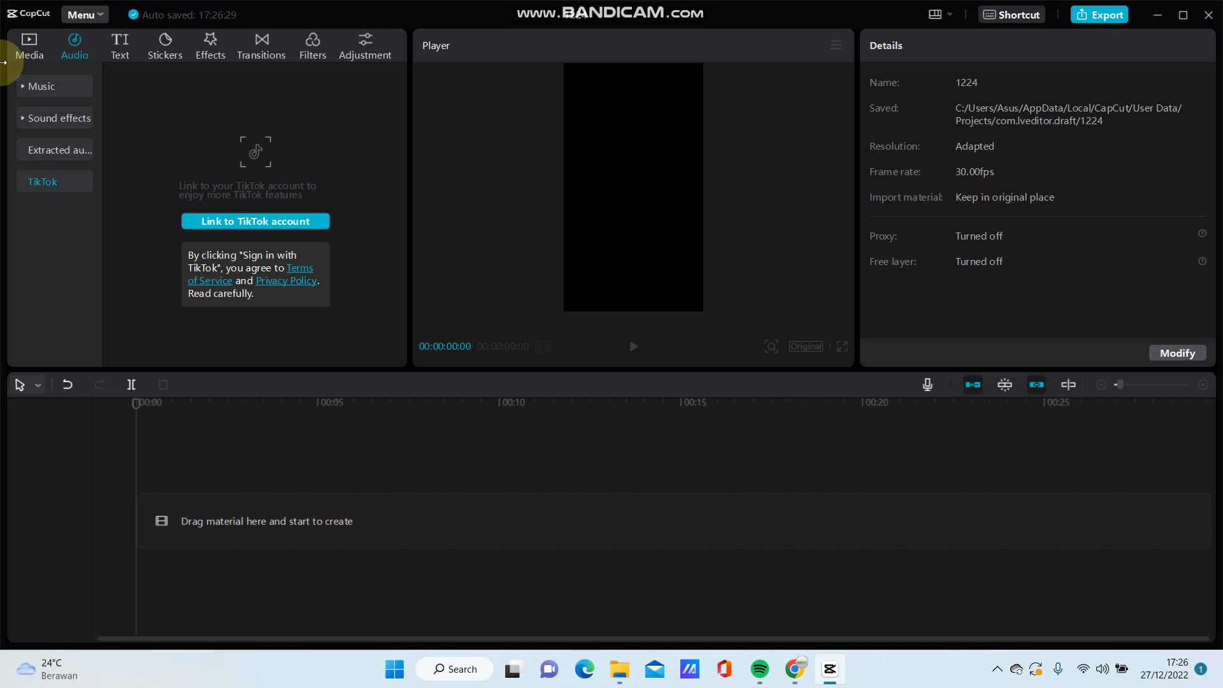
mouse_move(159, 223)
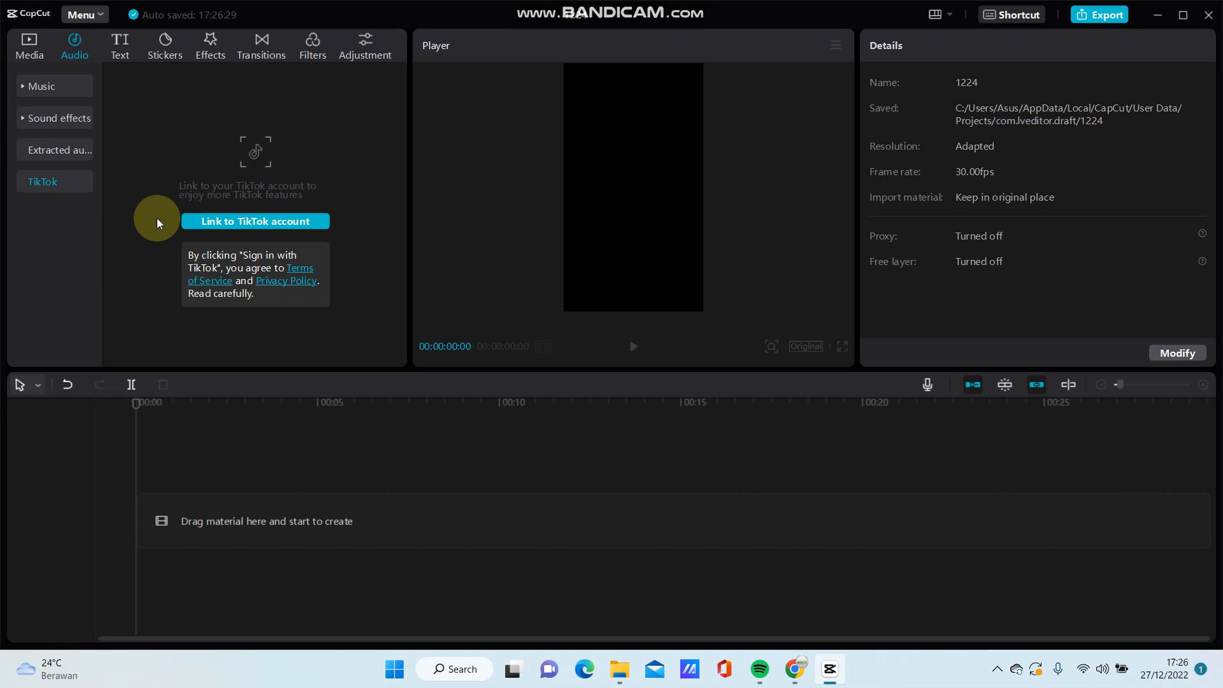
- Show the Local media library containing green screen.mp4
left_click(29, 46)
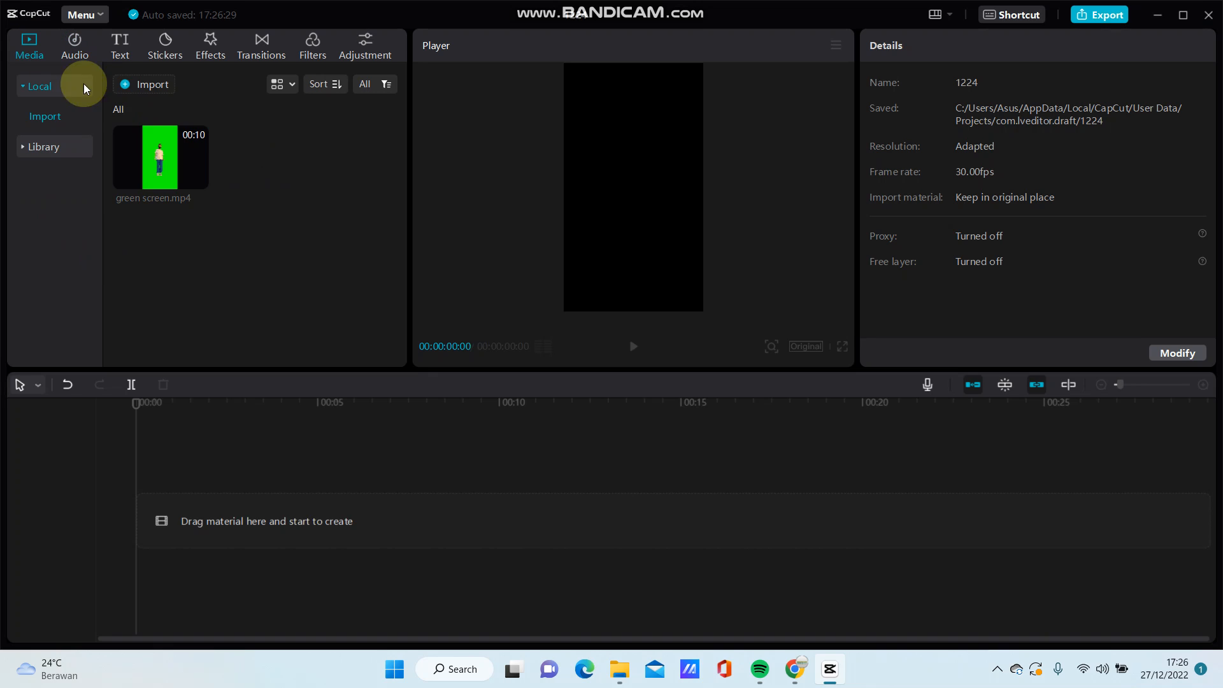
mouse_move(290, 211)
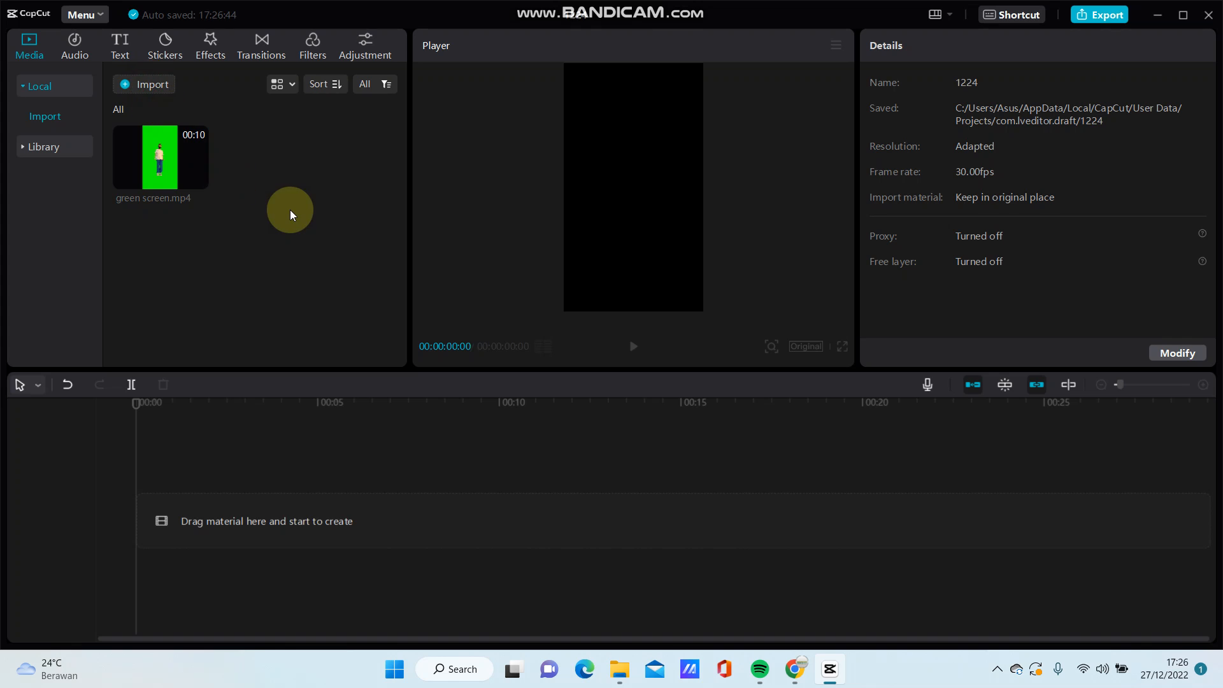
- Start an import and cancel the file picker without adding anything
left_click(152, 84)
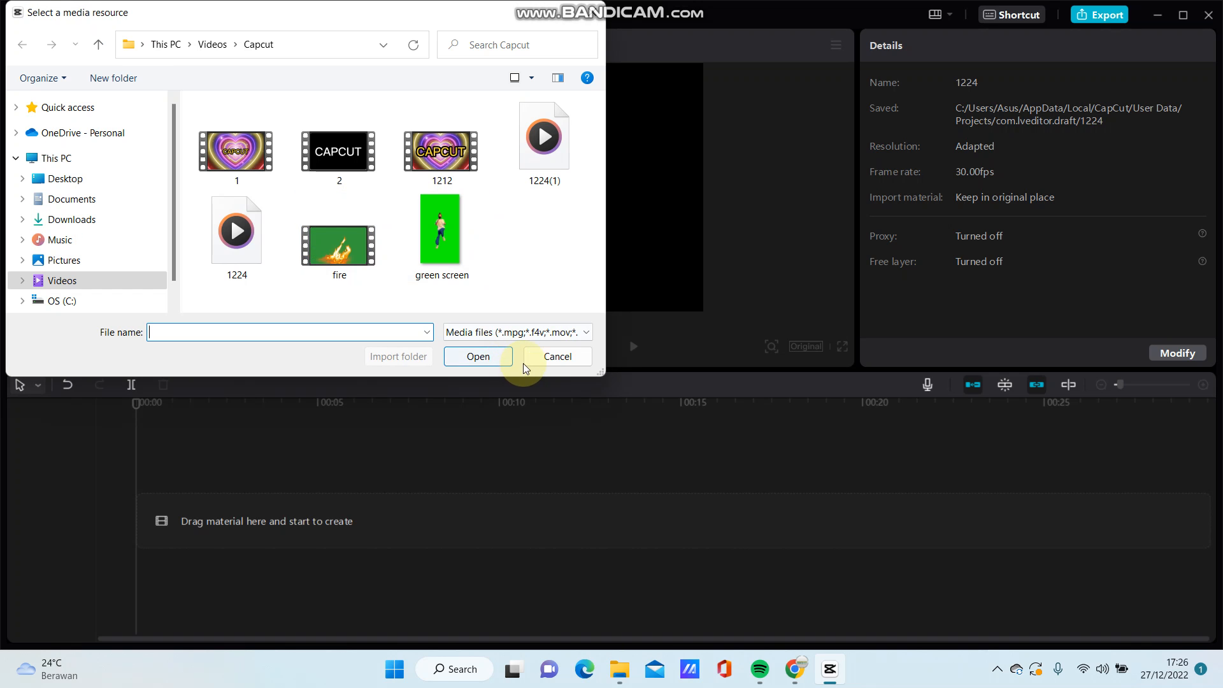
left_click(477, 356)
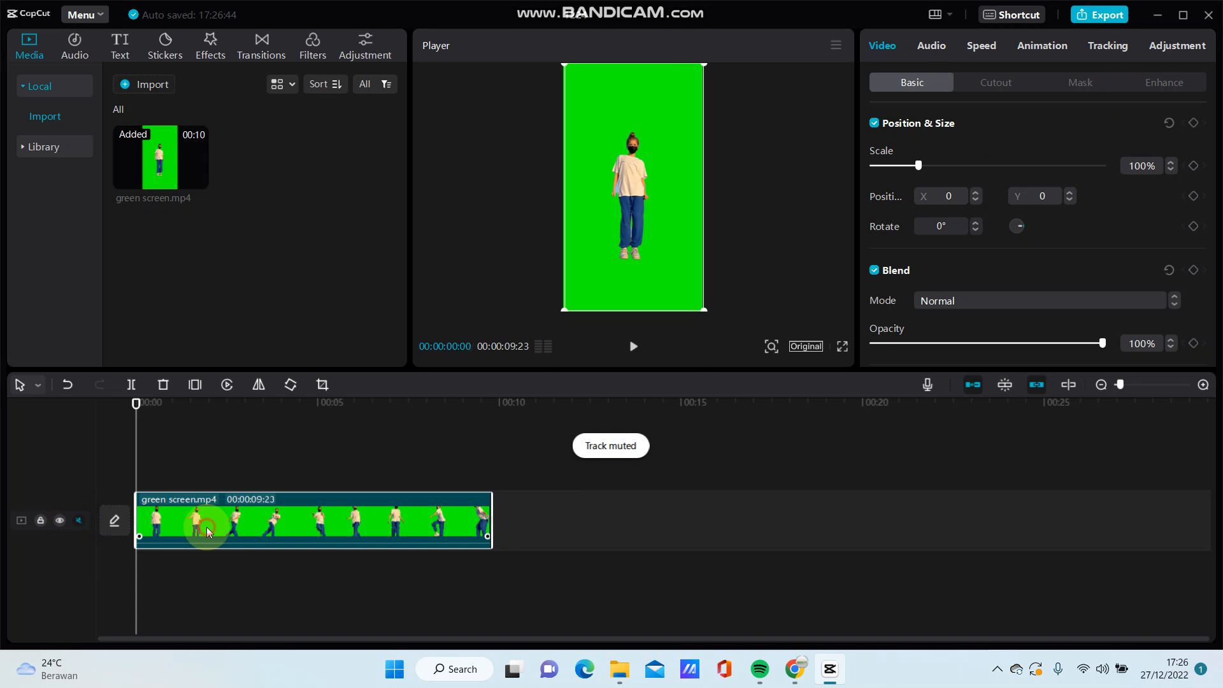
mouse_move(305, 353)
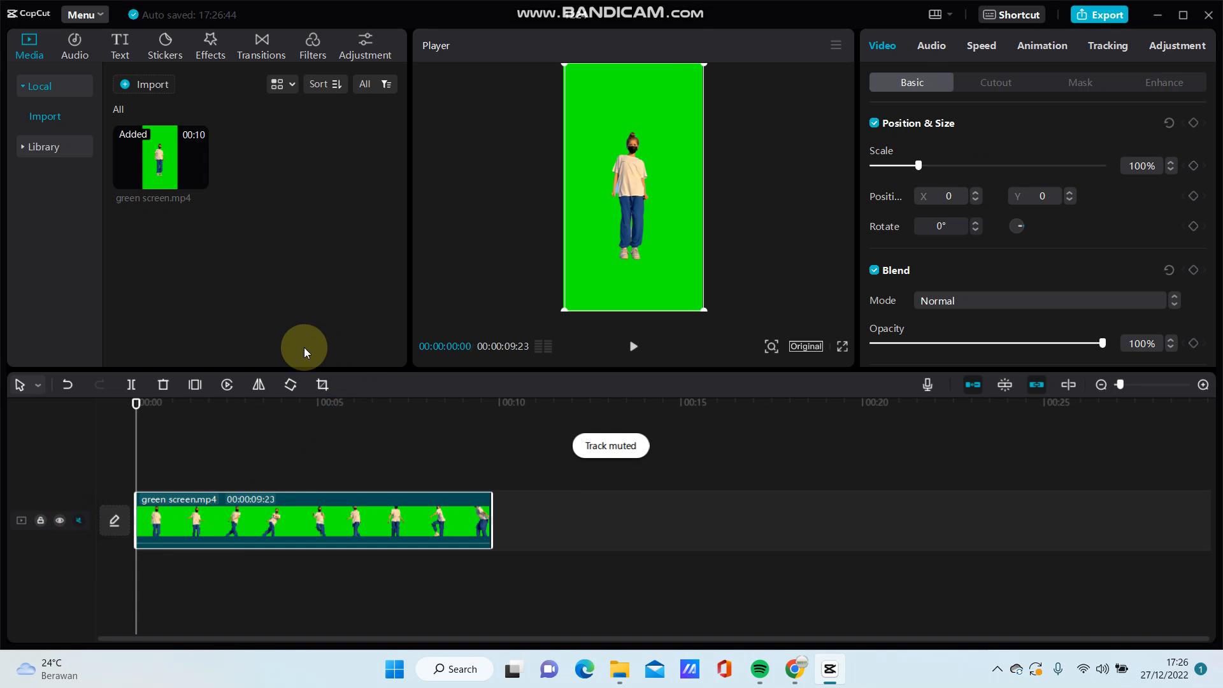
mouse_move(290, 385)
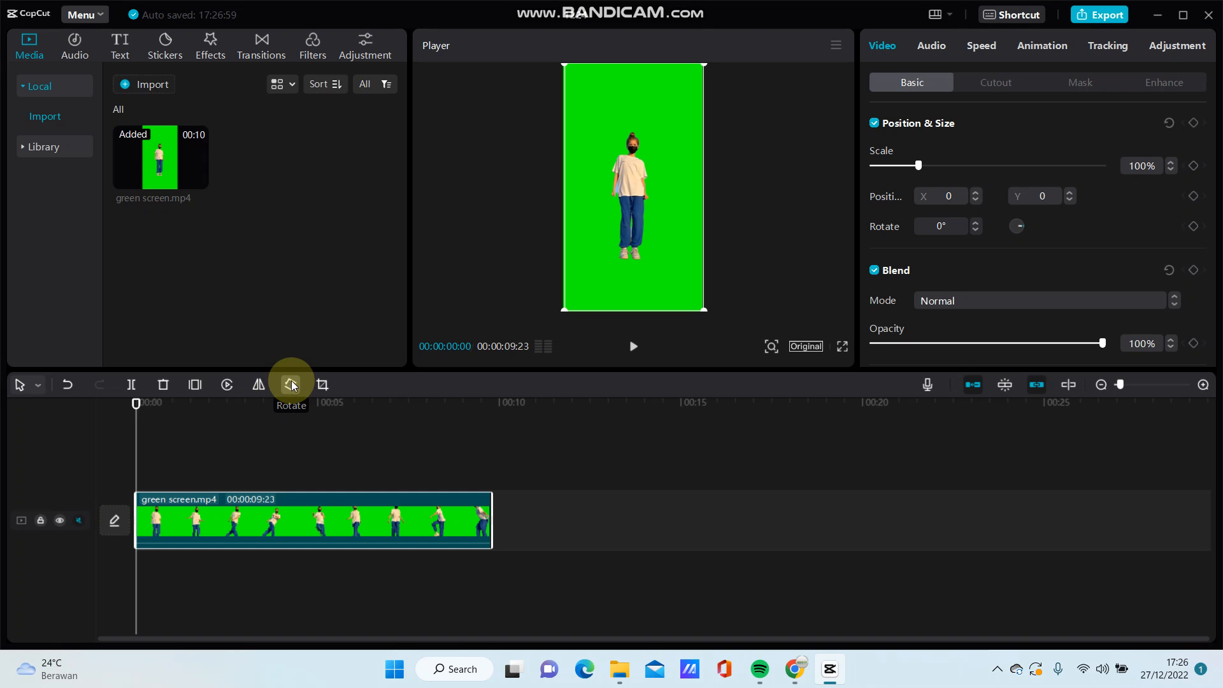
mouse_move(290, 384)
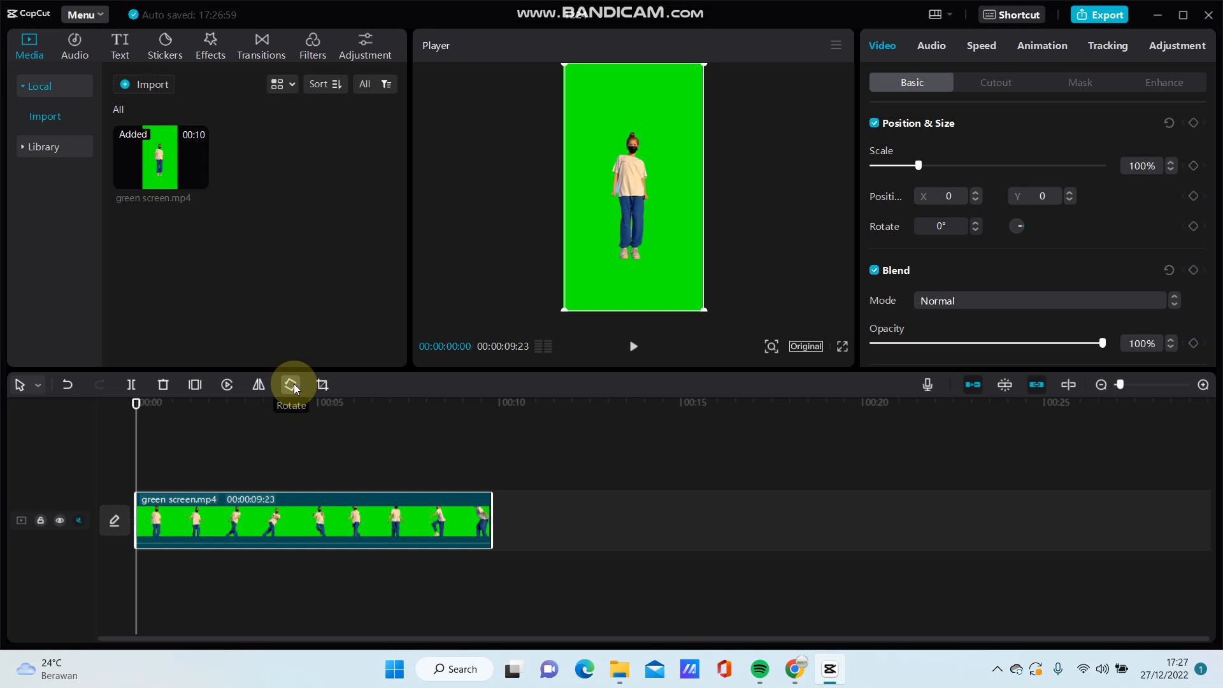
mouse_move(140, 404)
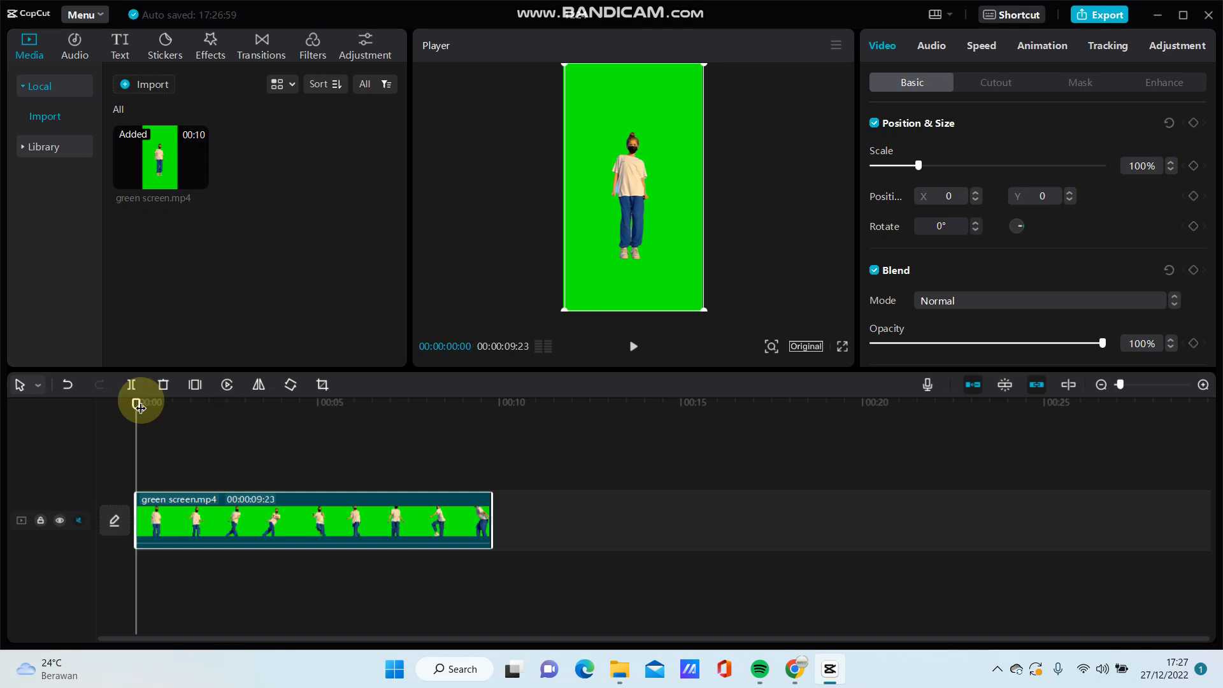
- Rotate the green screen clip 90° and set the canvas to 16:9 landscape
left_click(291, 385)
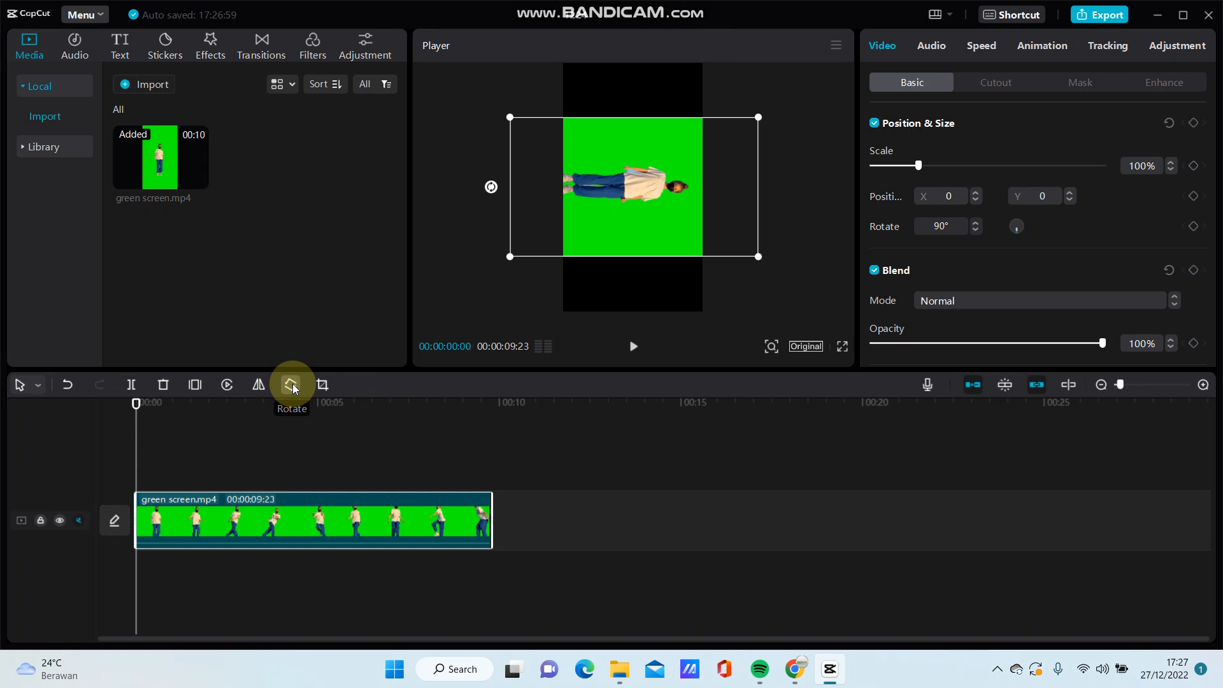
left_click(291, 384)
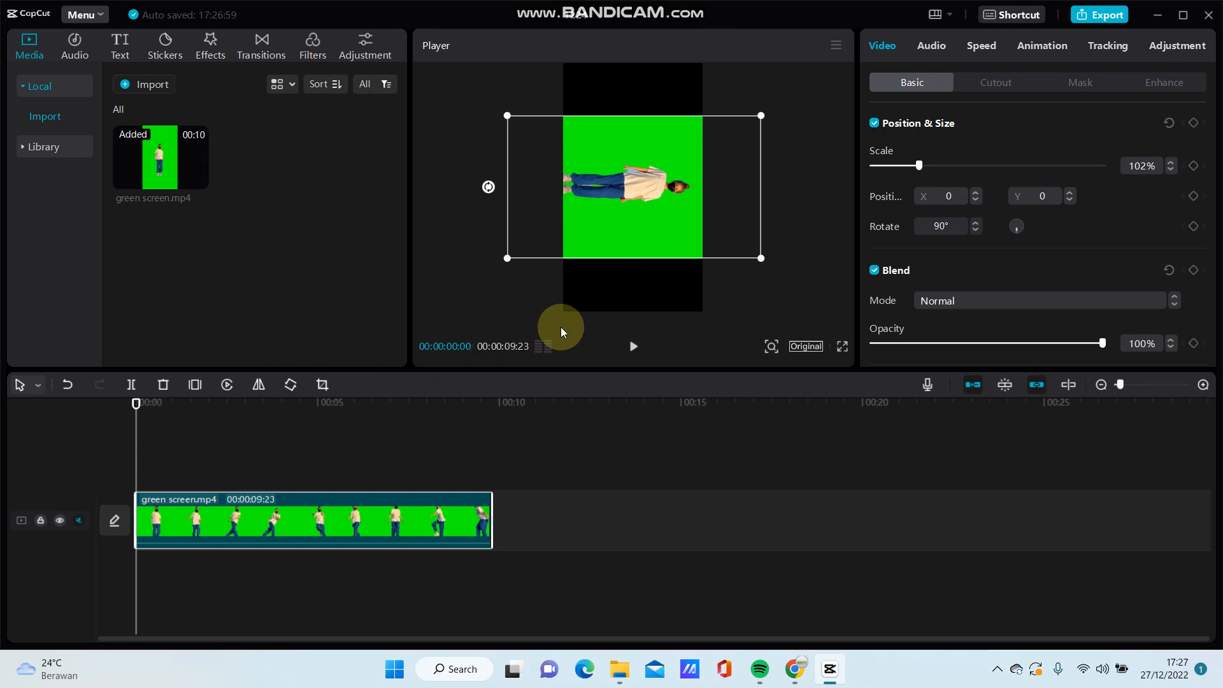
left_click(805, 347)
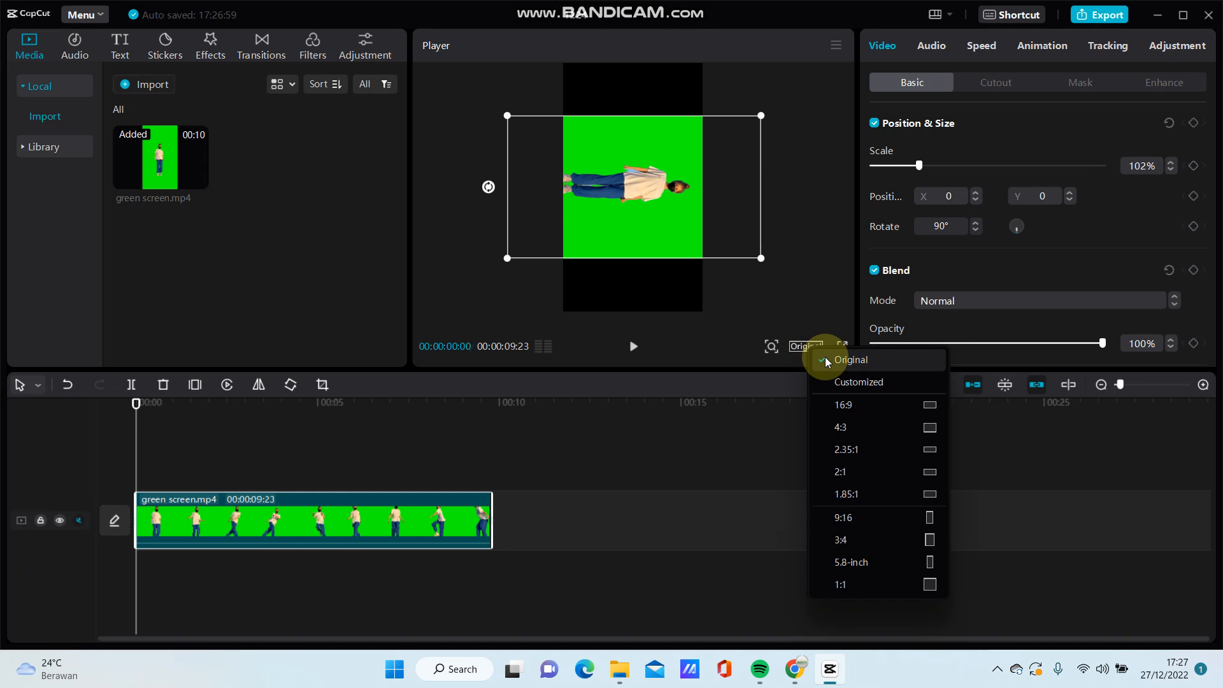
left_click(843, 405)
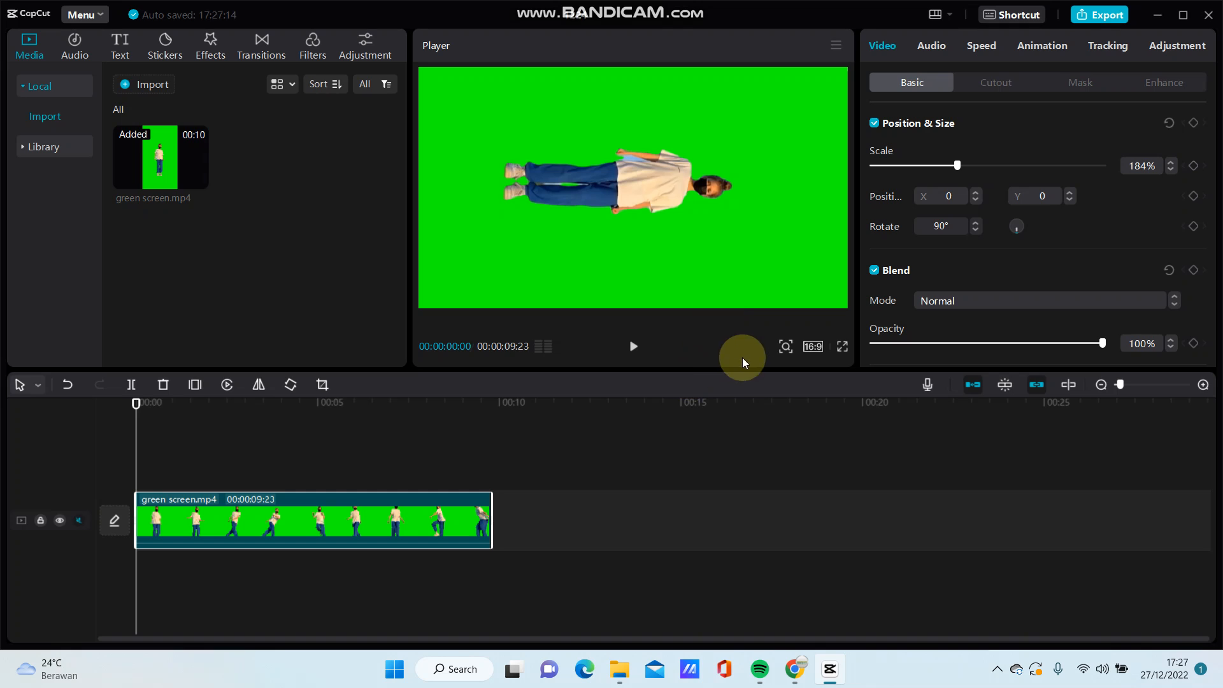
- Rotate the clip to 180° and switch the canvas to 9:16 portrait
left_click(290, 384)
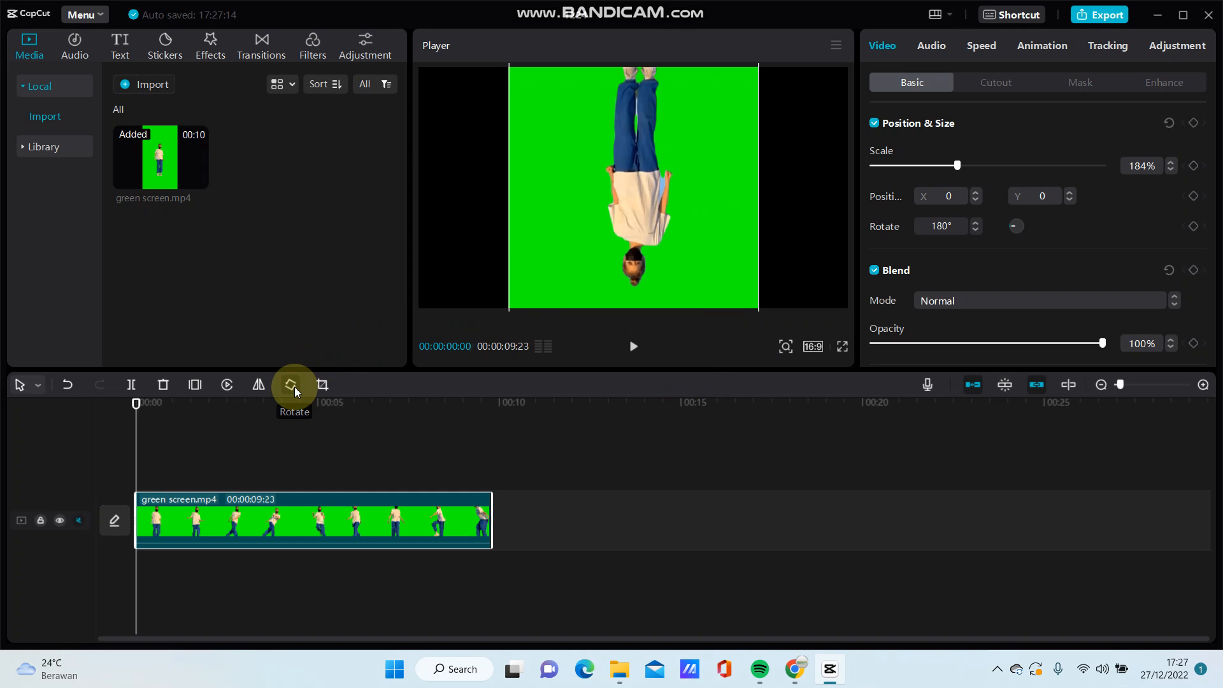
left_click(813, 346)
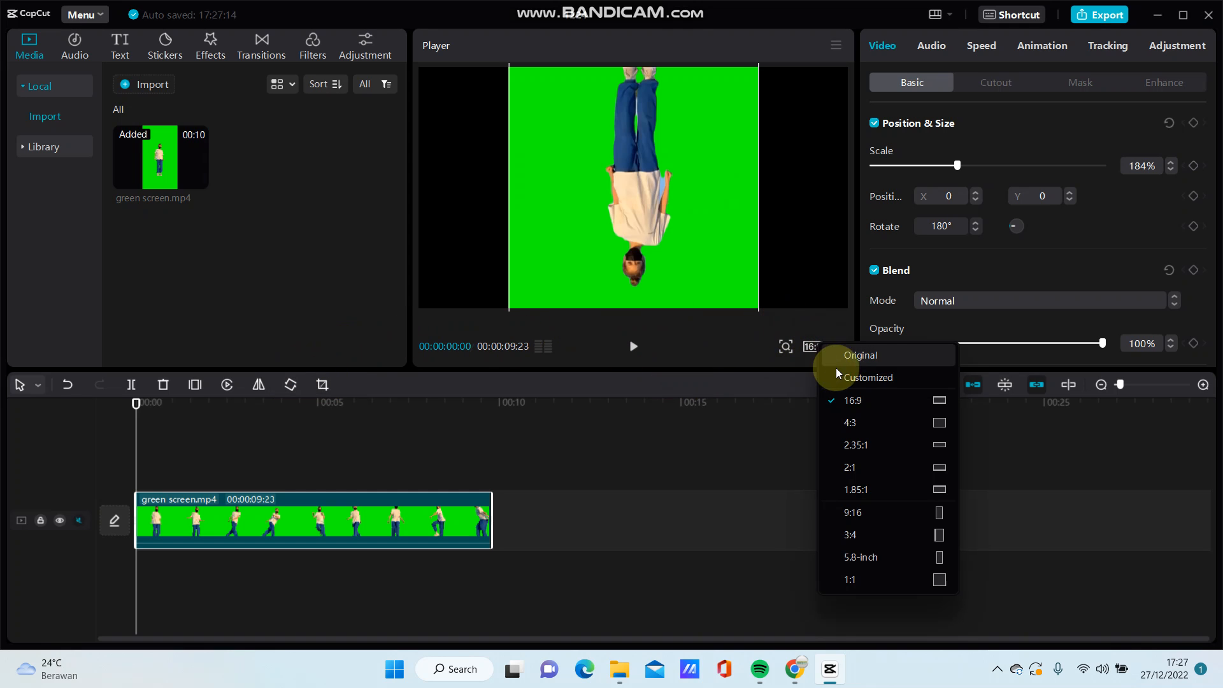
mouse_move(912, 512)
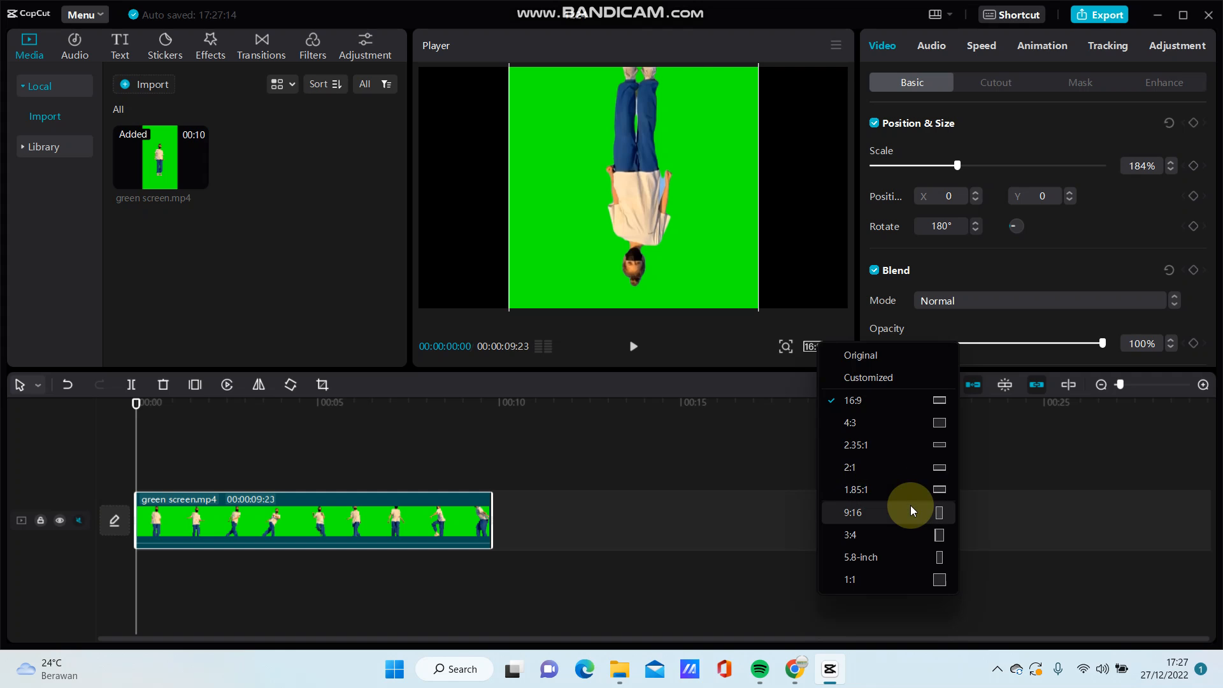
left_click(853, 512)
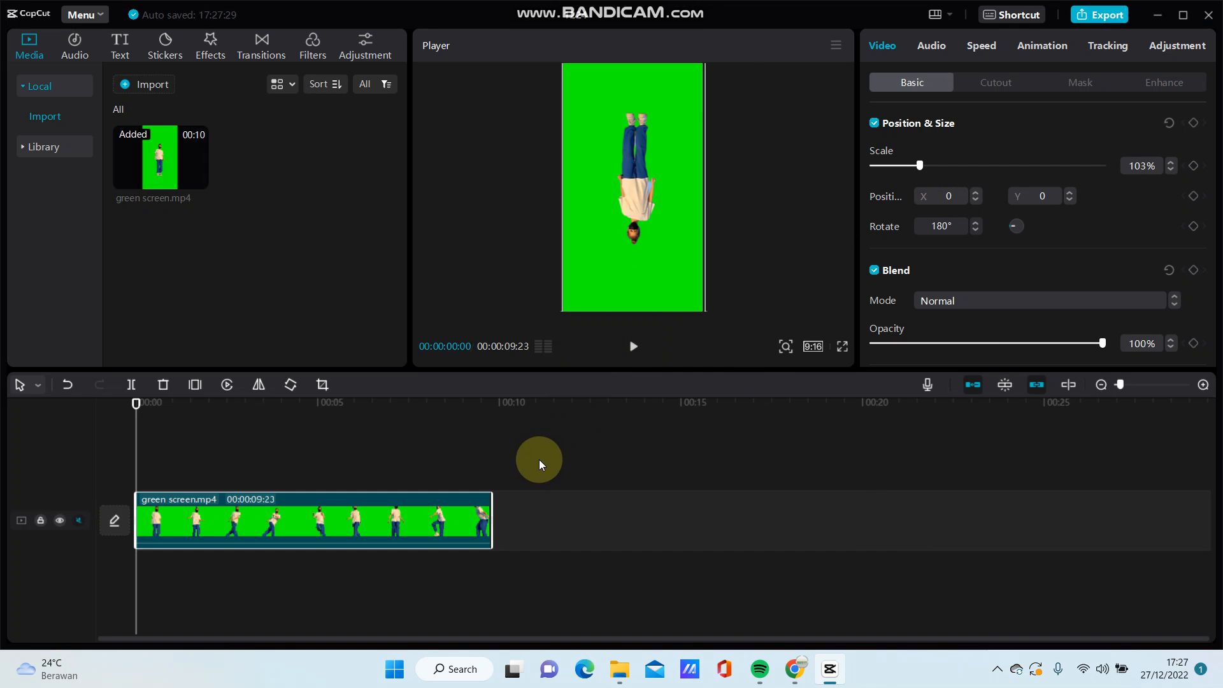
mouse_move(134, 412)
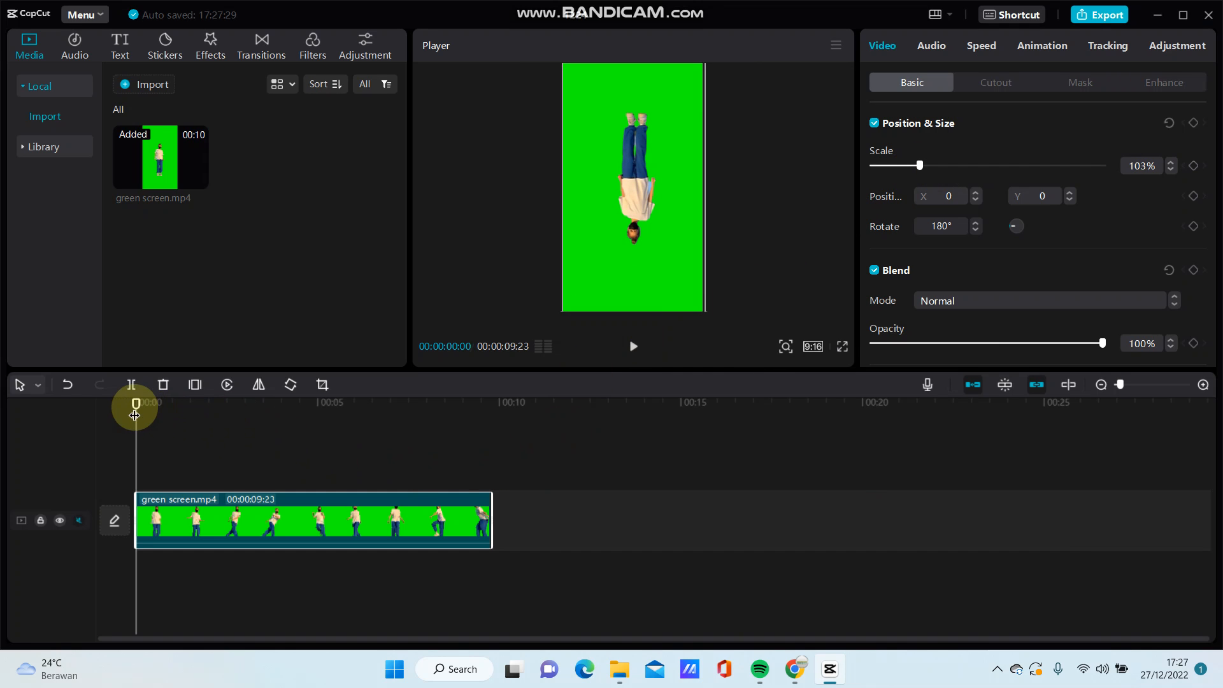
mouse_move(336, 445)
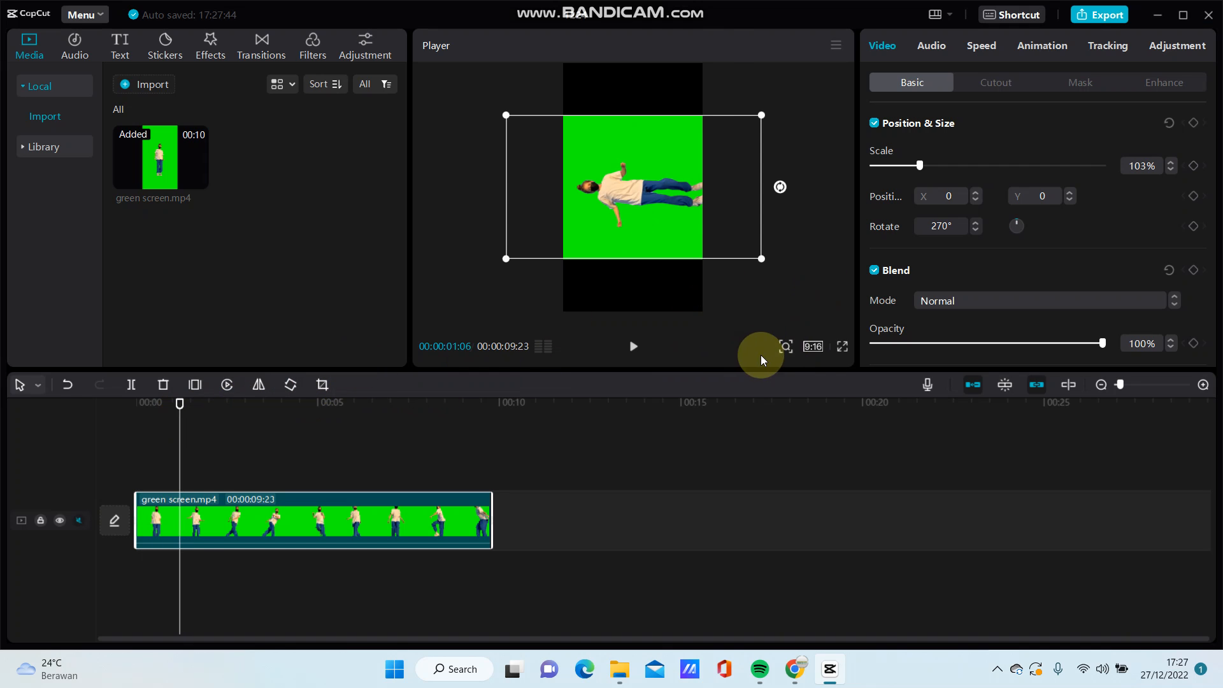
- Set the canvas back to 16:9 landscape around the 270°-rotated clip
left_click(813, 346)
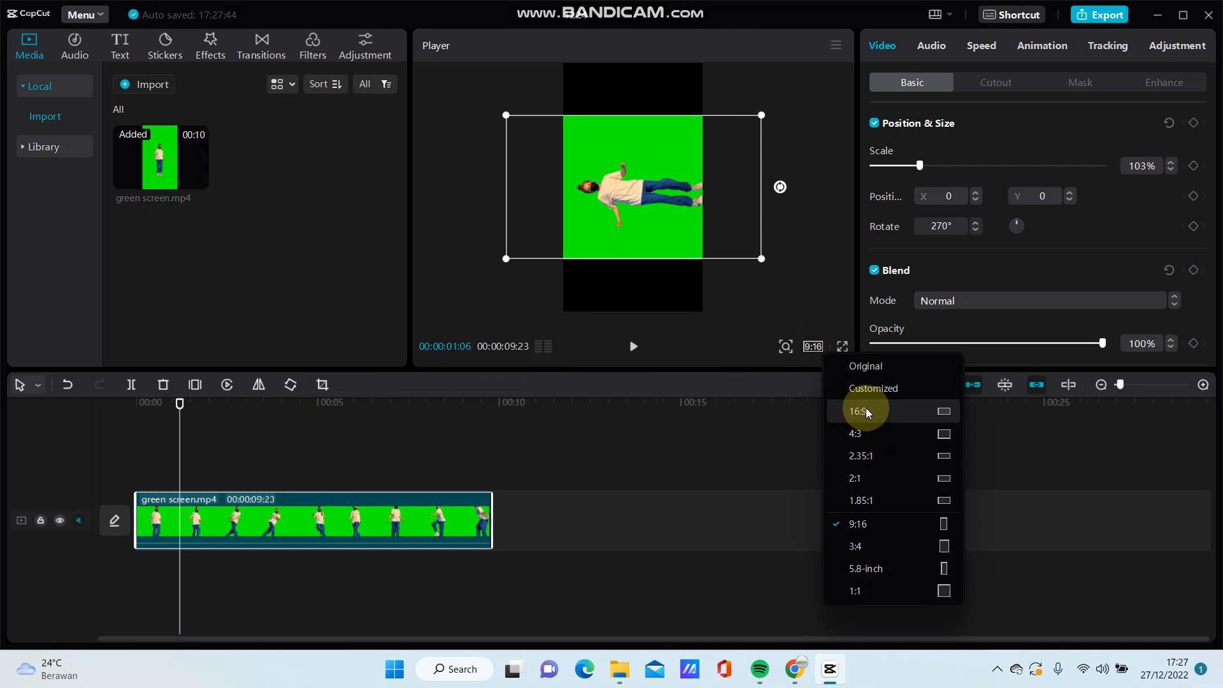
left_click(857, 412)
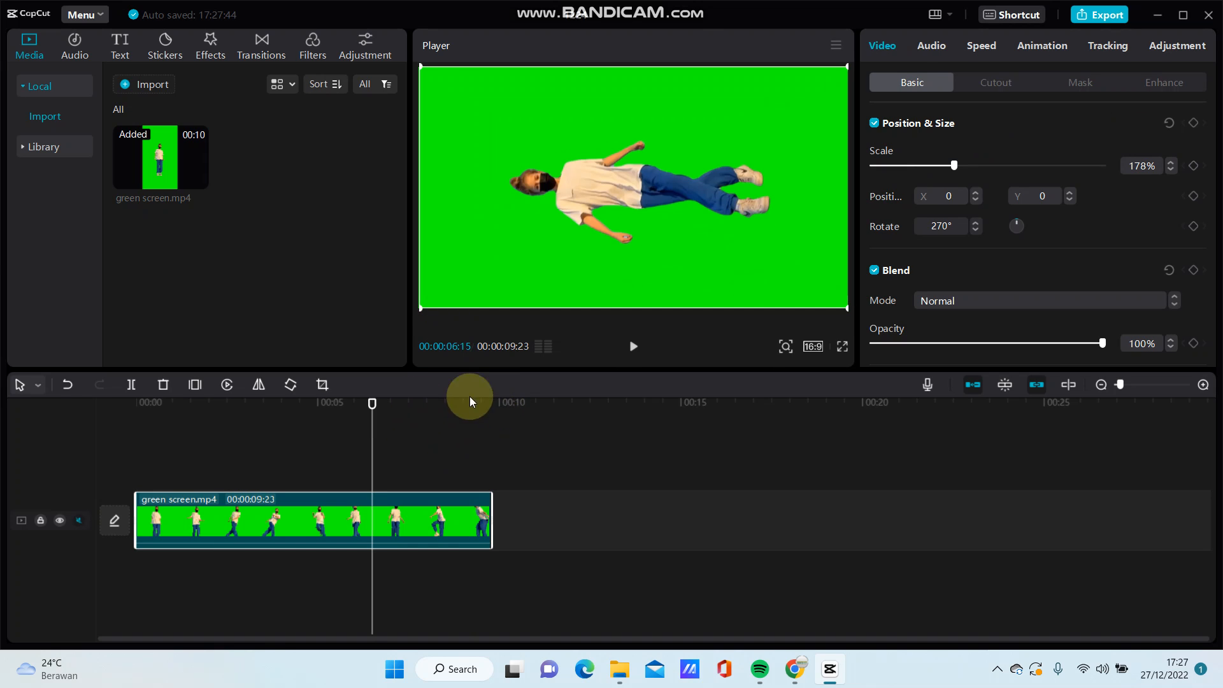
- Change the canvas to 4:3 and reopen the aspect ratio list
left_click(812, 347)
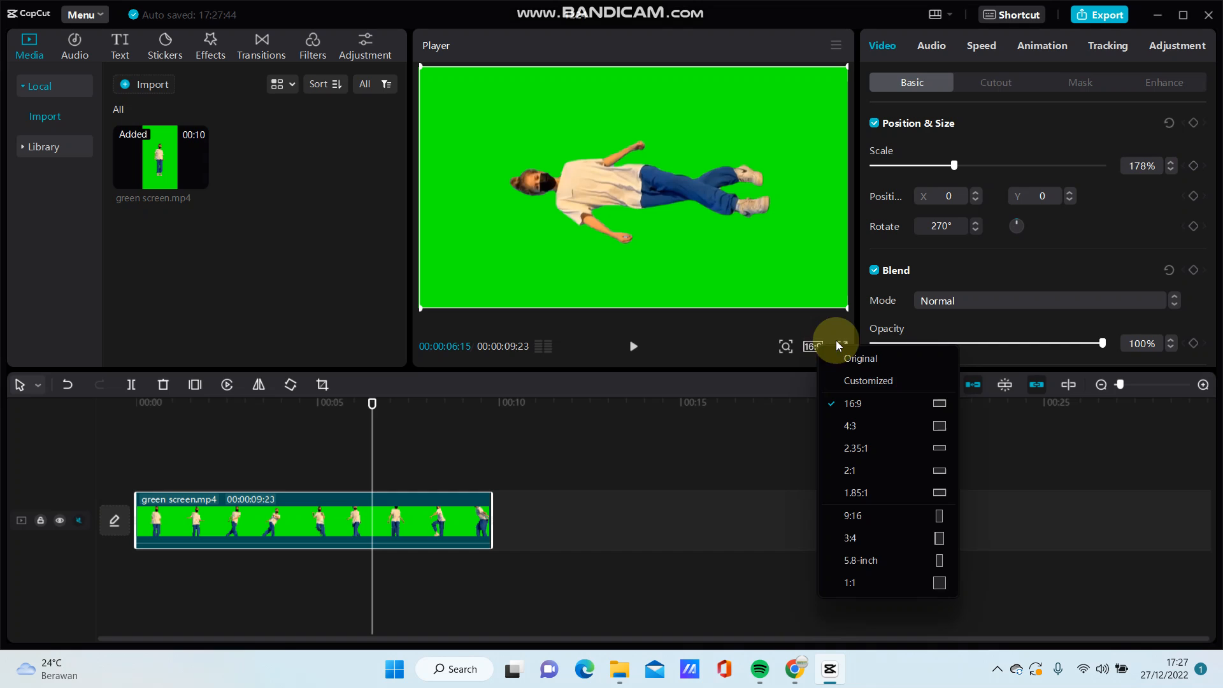
left_click(850, 425)
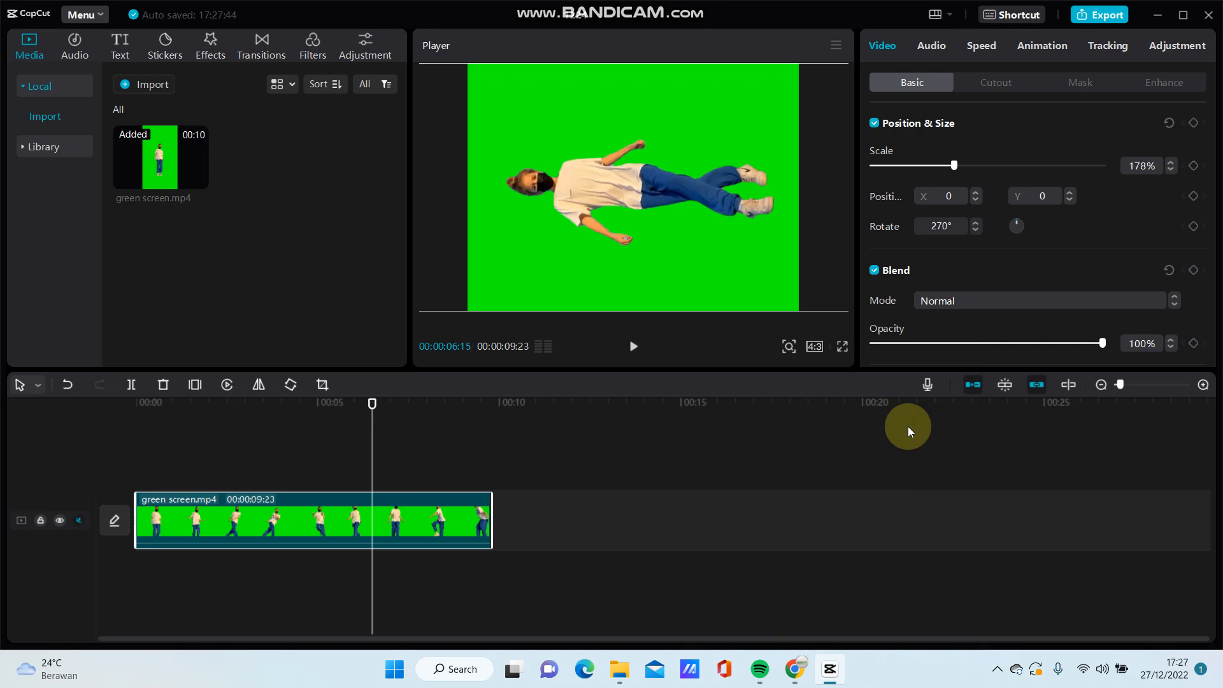
left_click(814, 347)
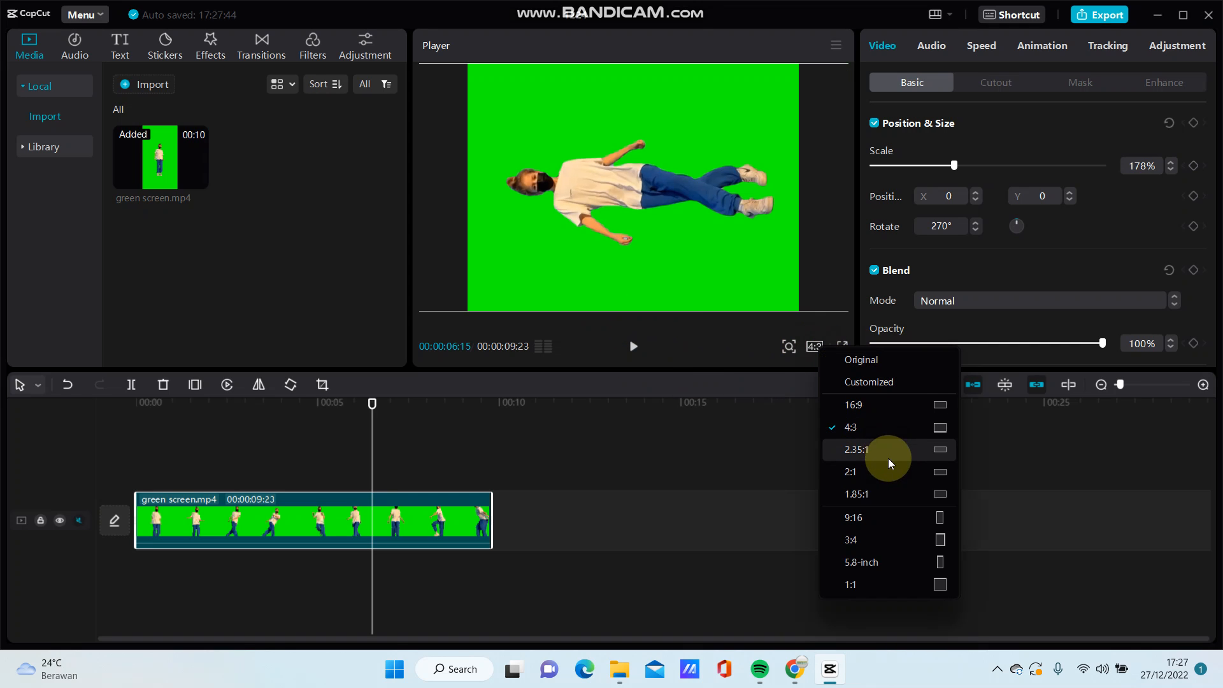